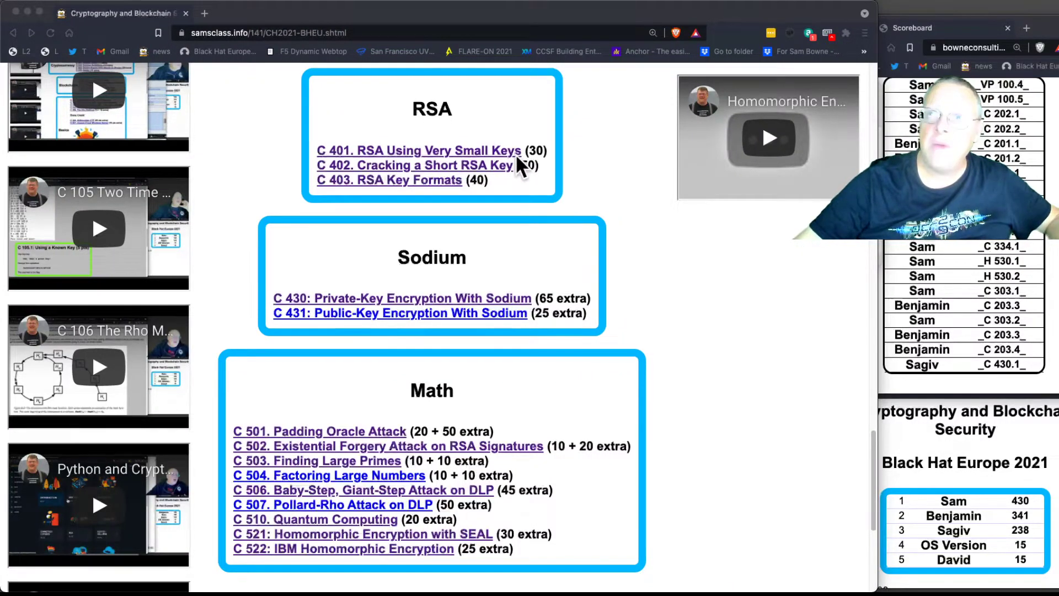
mouse_move(547, 175)
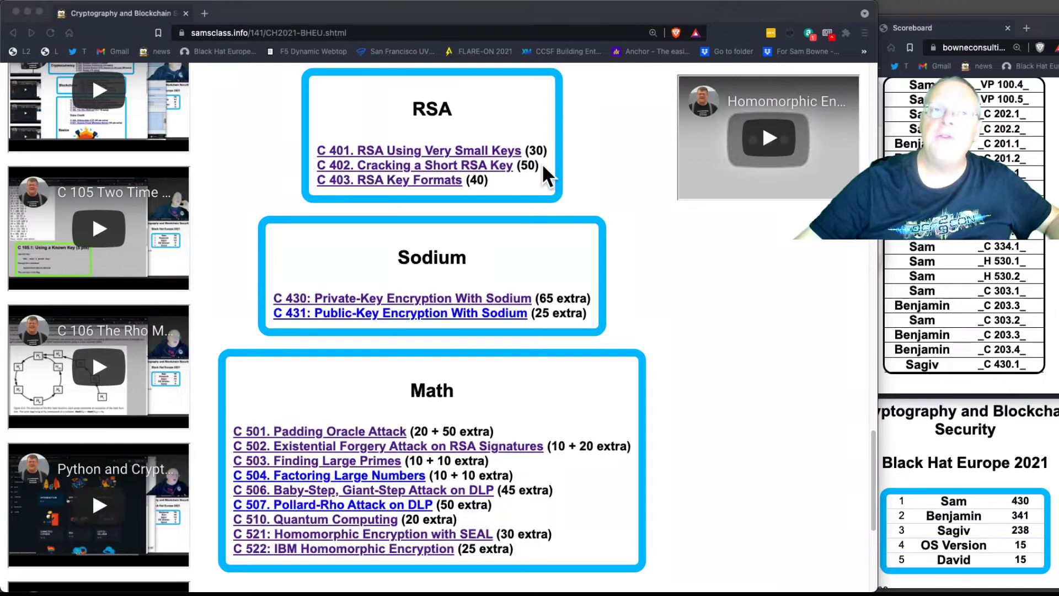
mouse_move(536, 165)
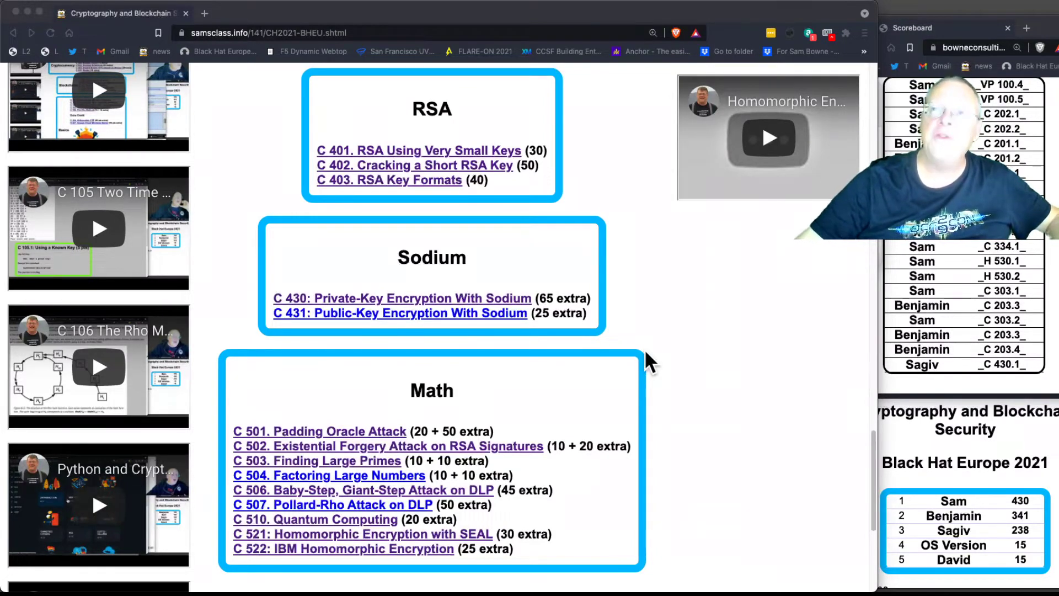
mouse_move(590, 509)
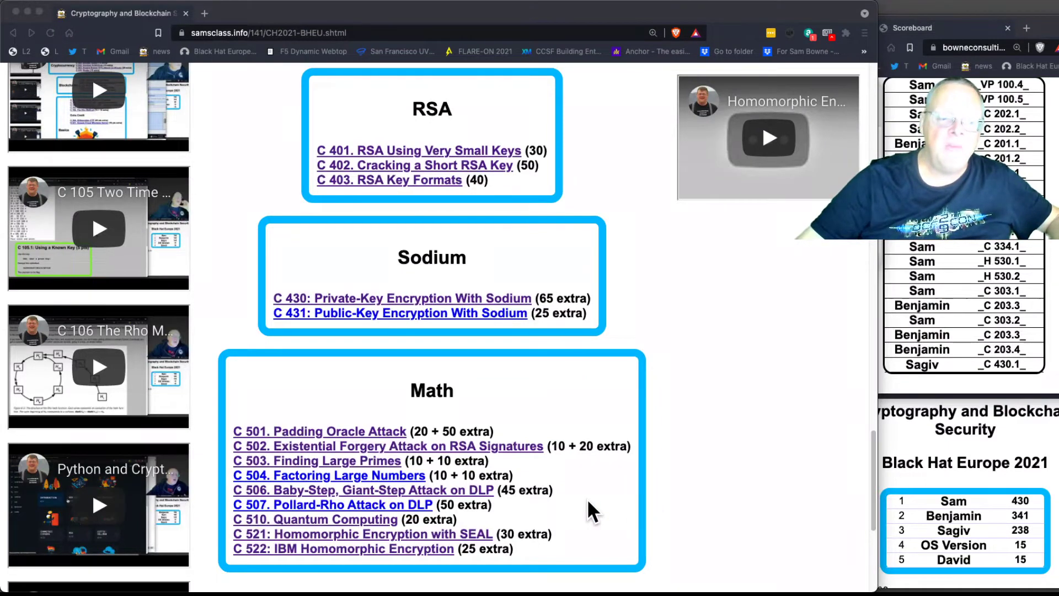
mouse_move(533, 445)
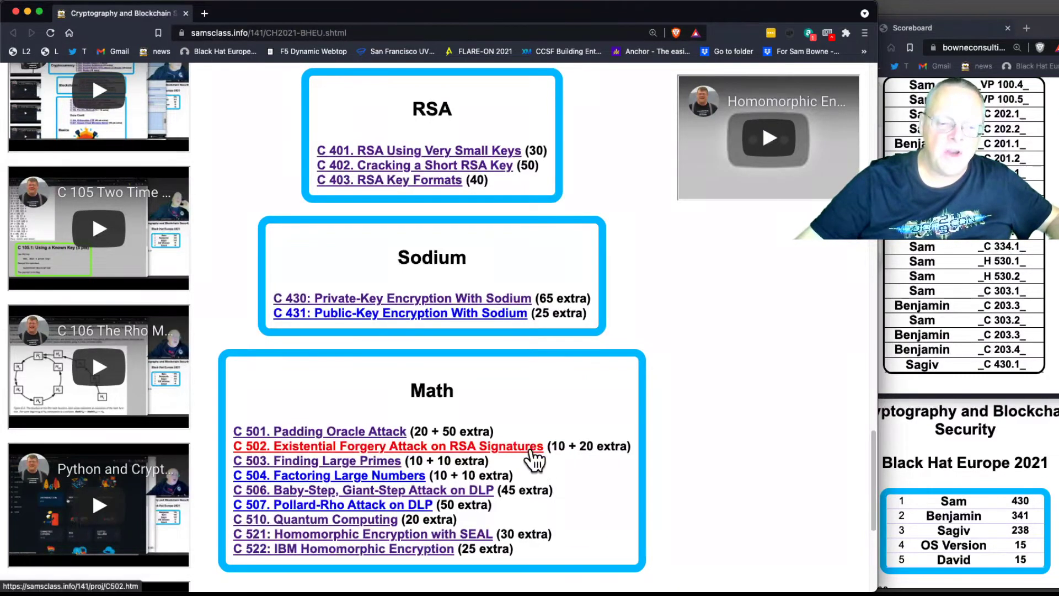
Open the C 502 project page and scroll to the Generating RSA Keys openssl output
click(388, 445)
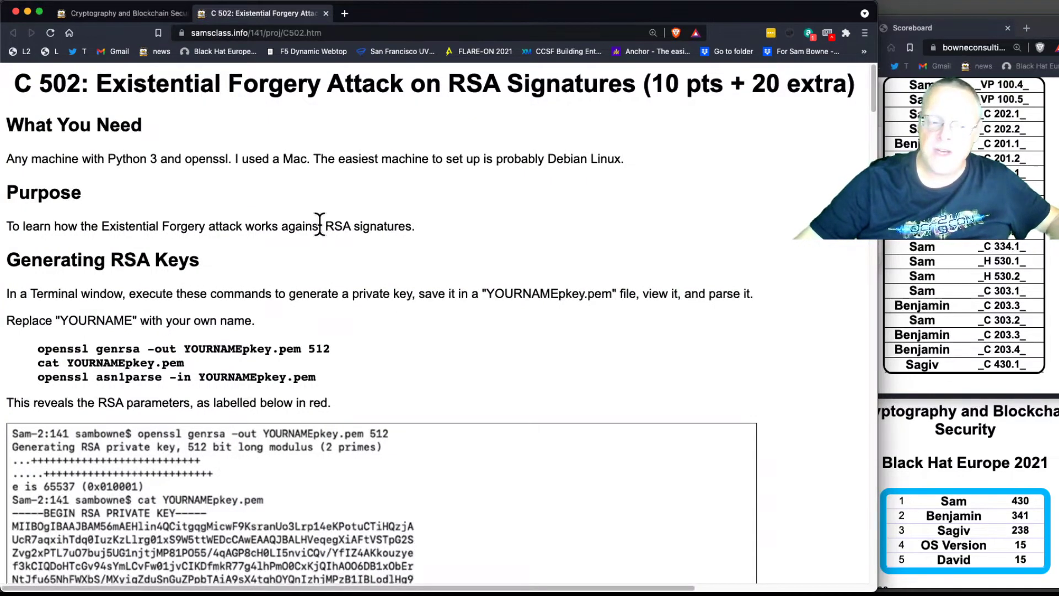
scroll(down, 3)
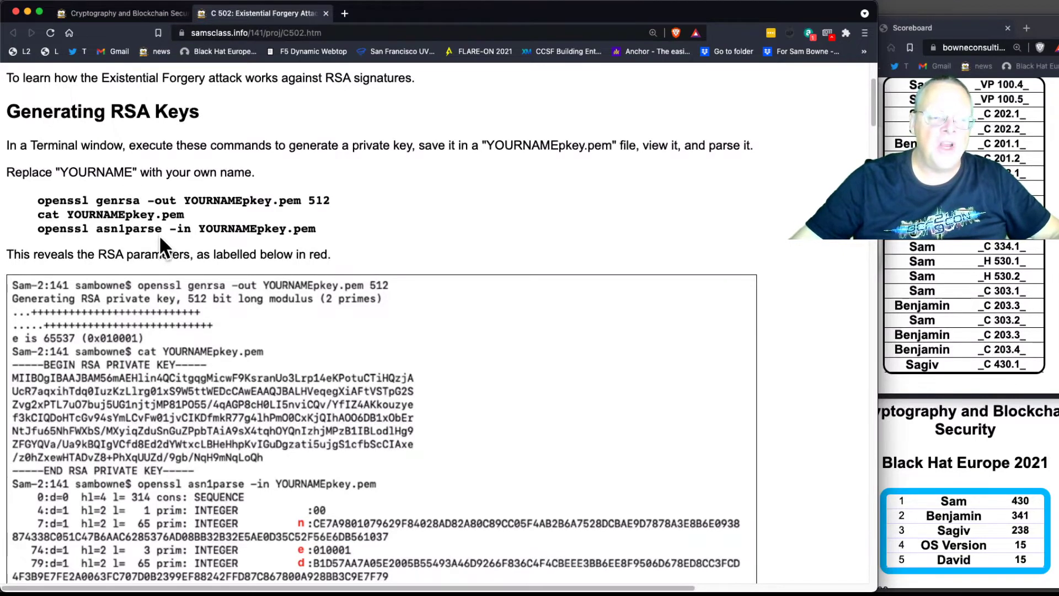
scroll(down, 3)
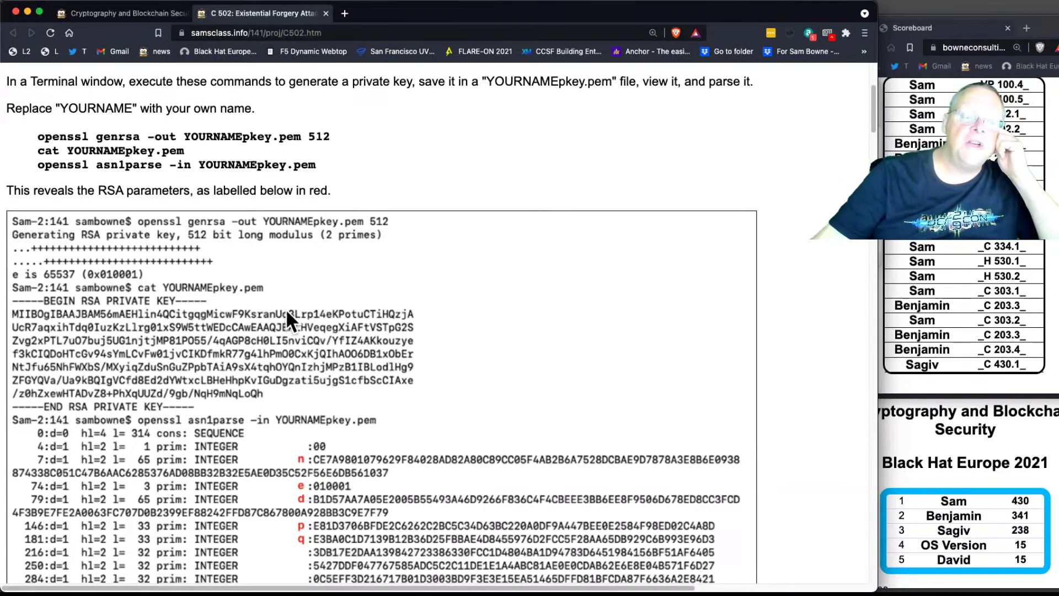
mouse_move(291, 405)
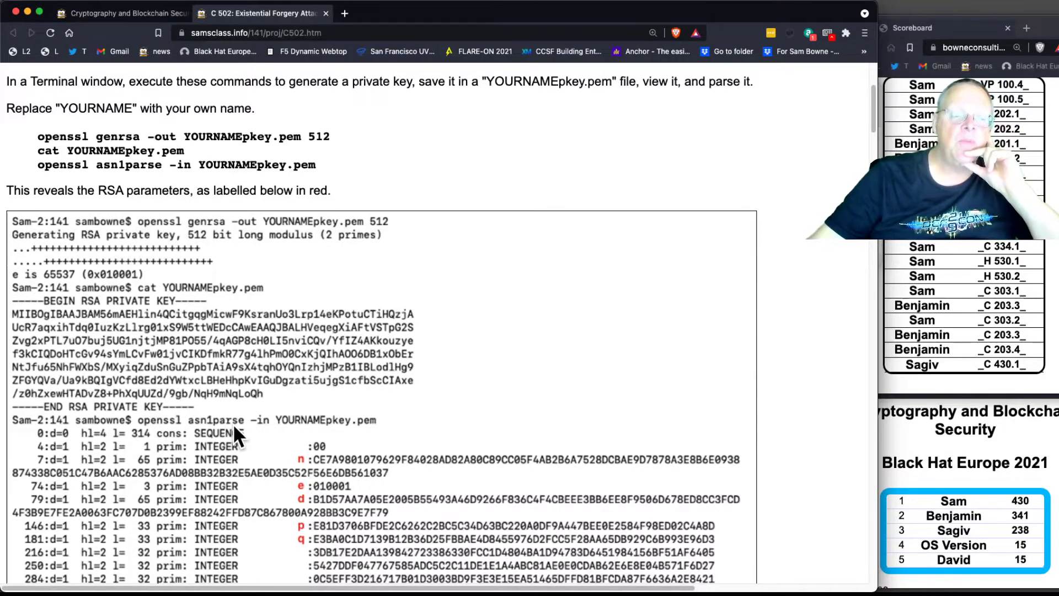
mouse_move(162, 331)
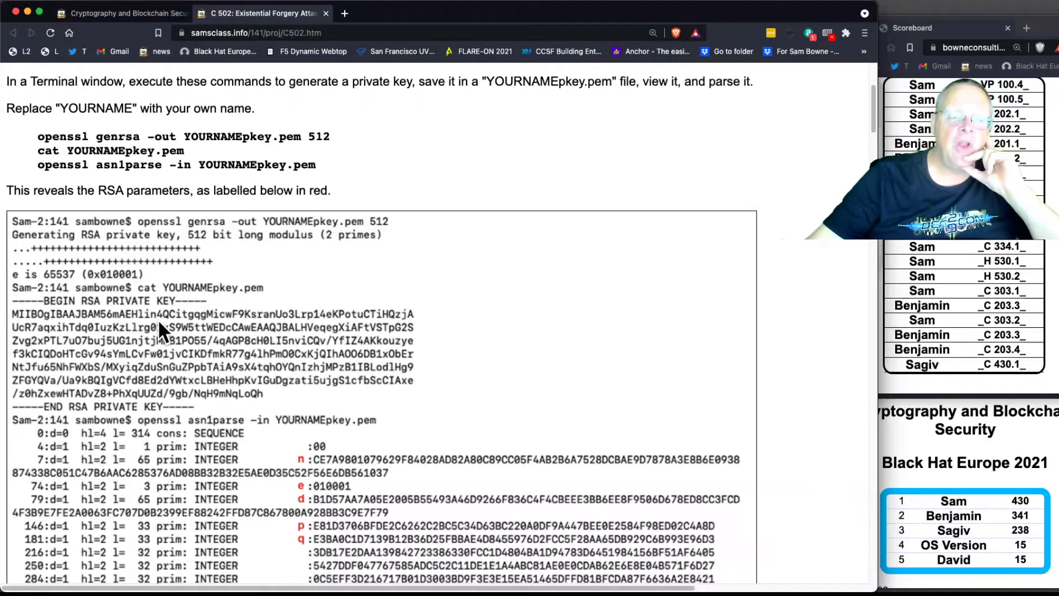
Scroll past the asn1parse output to the Working with the Public Key section
scroll(down, 3)
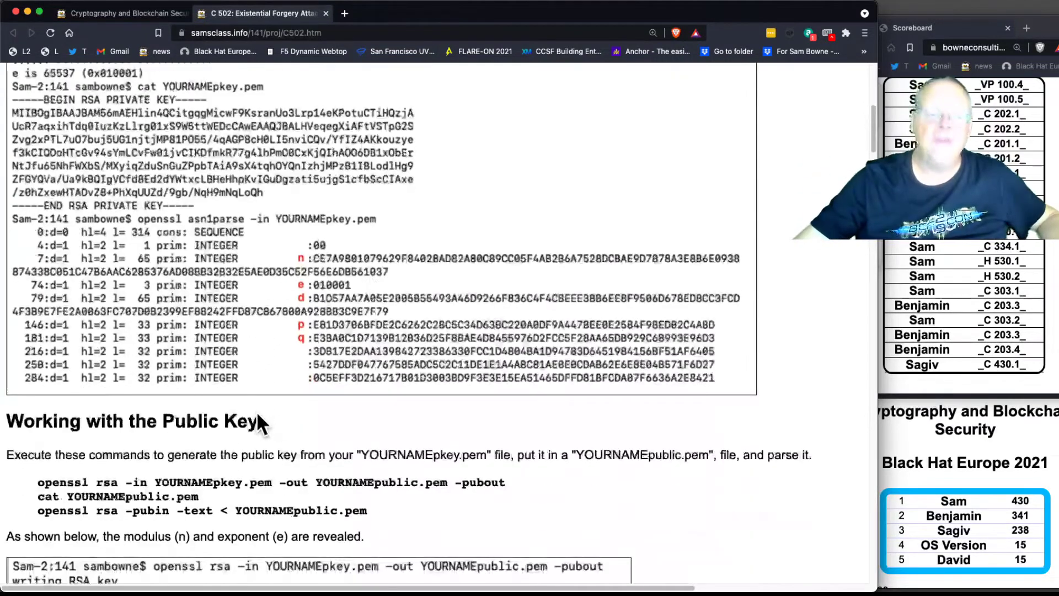
mouse_move(301, 274)
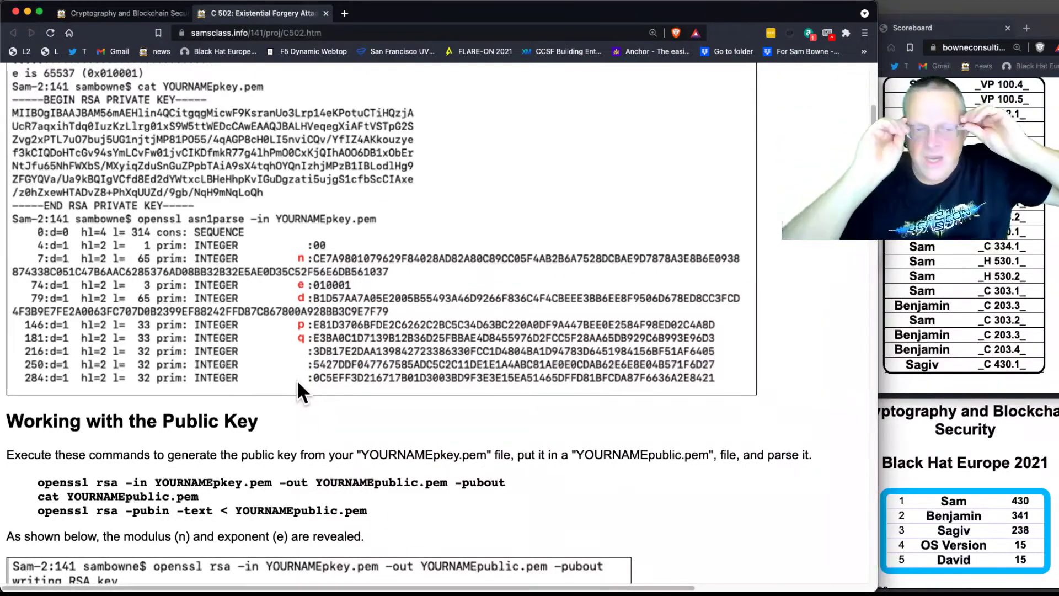
mouse_move(301, 304)
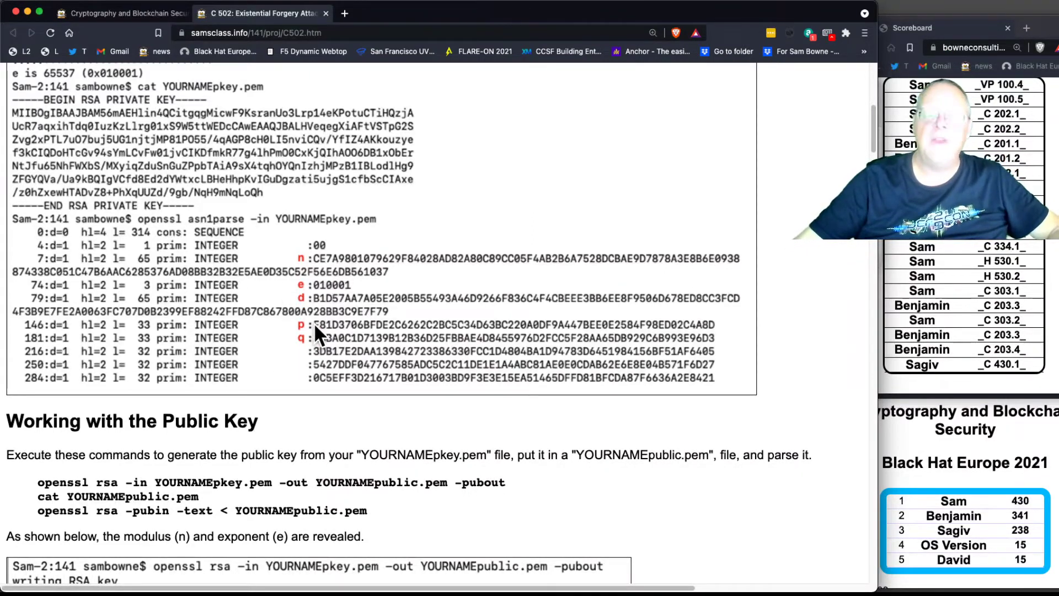
scroll(down, 3)
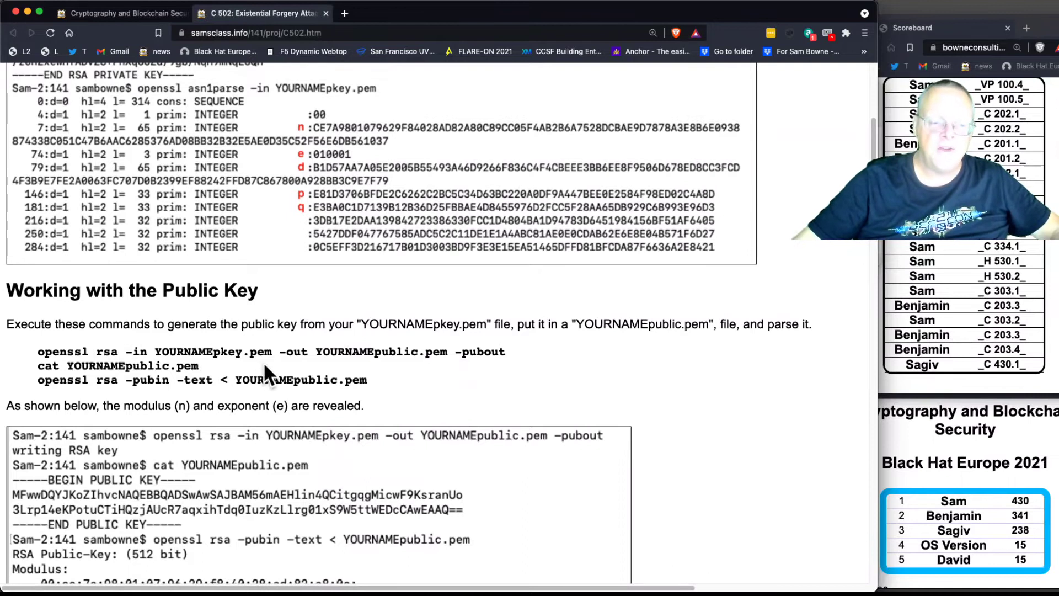
mouse_move(340, 358)
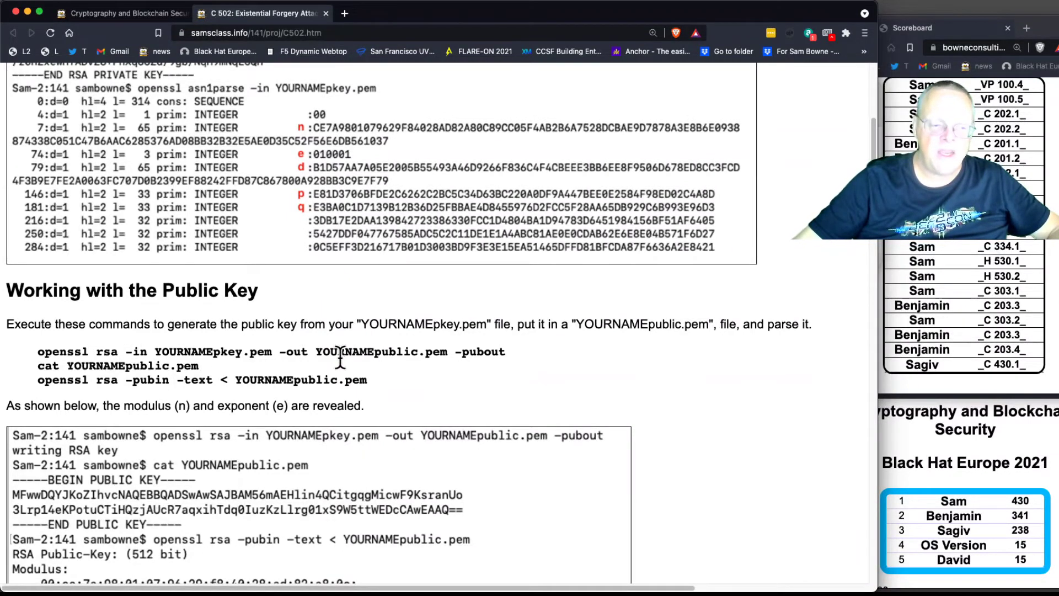
Scroll to the openssl rsa -pubin output and the Copying the Parameters heading
scroll(down, 3)
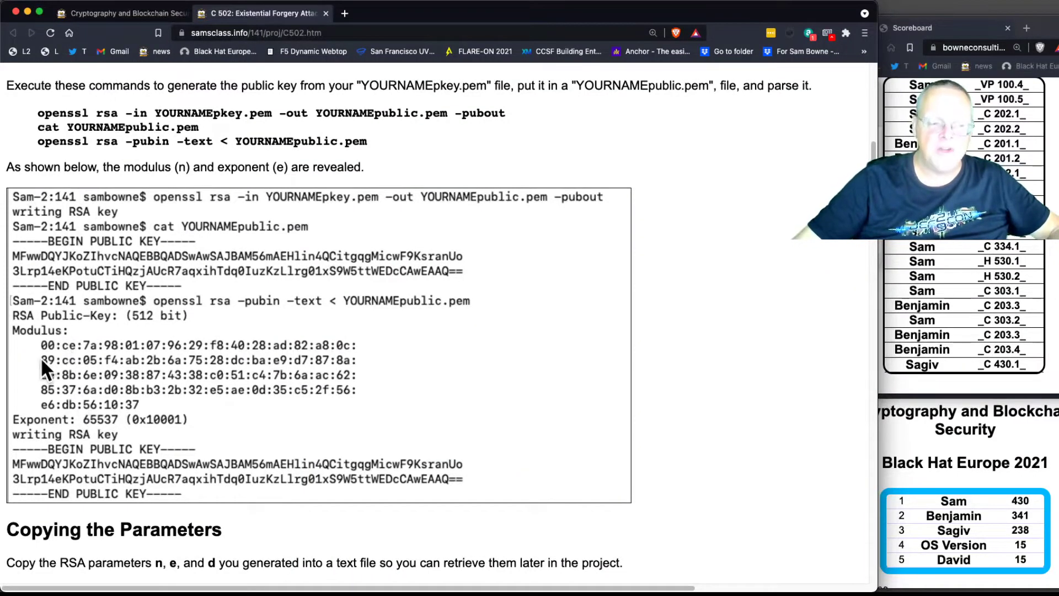
mouse_move(94, 359)
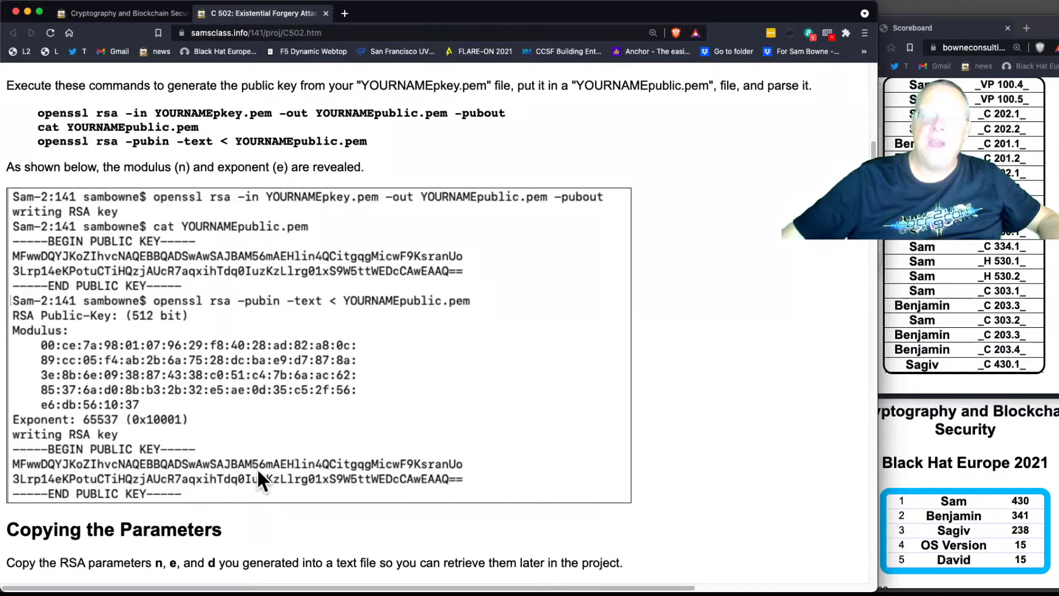
scroll(down, 3)
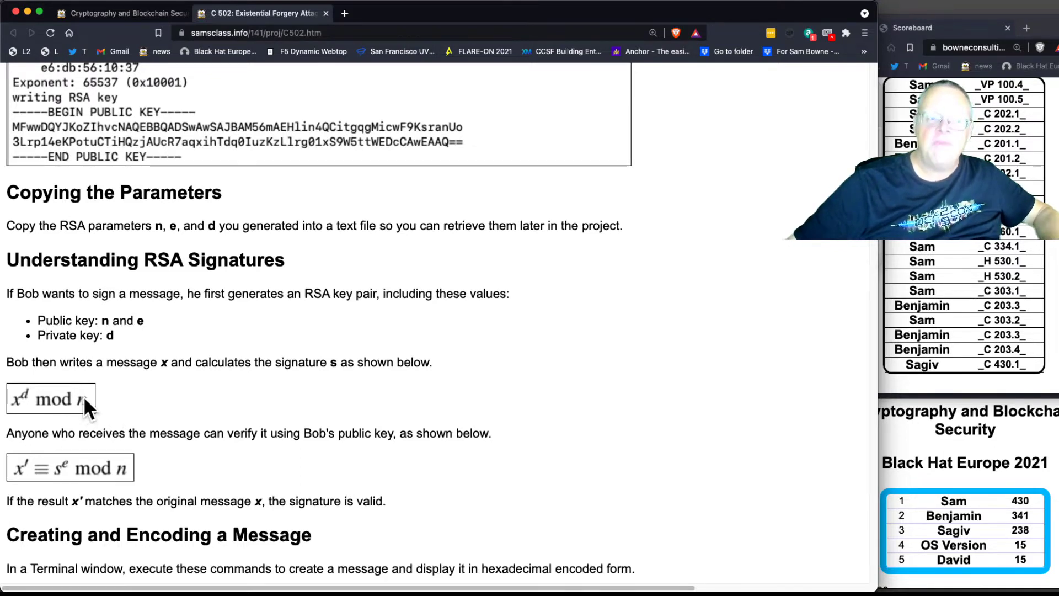
mouse_move(101, 436)
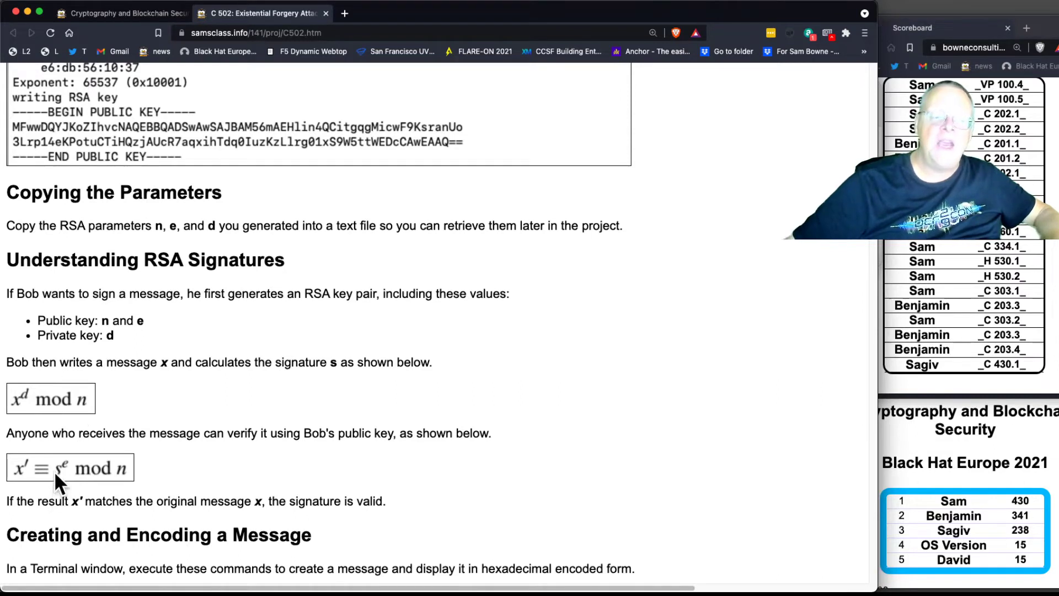
mouse_move(175, 486)
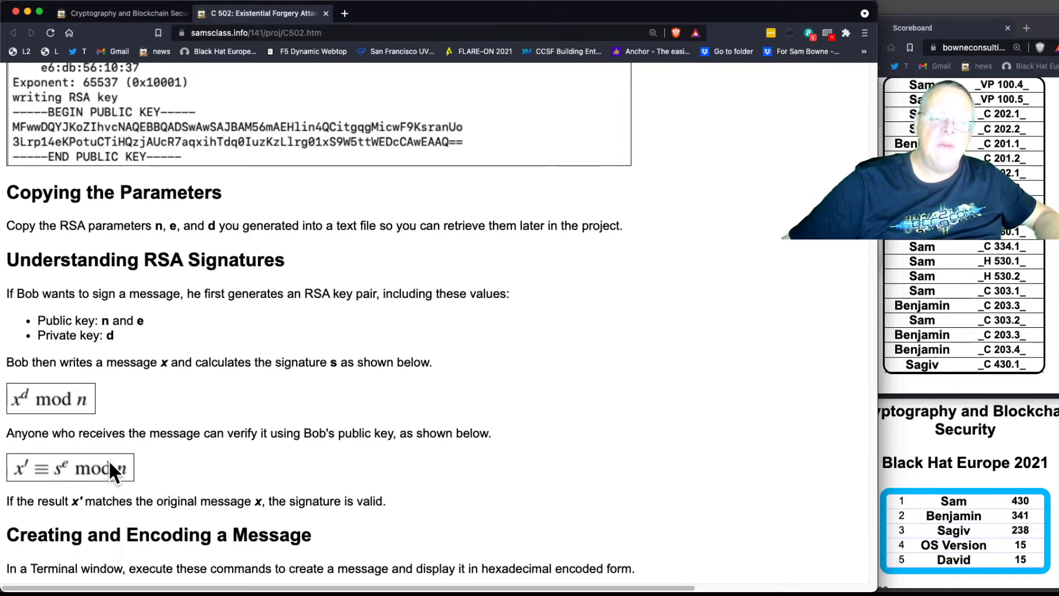
mouse_move(27, 415)
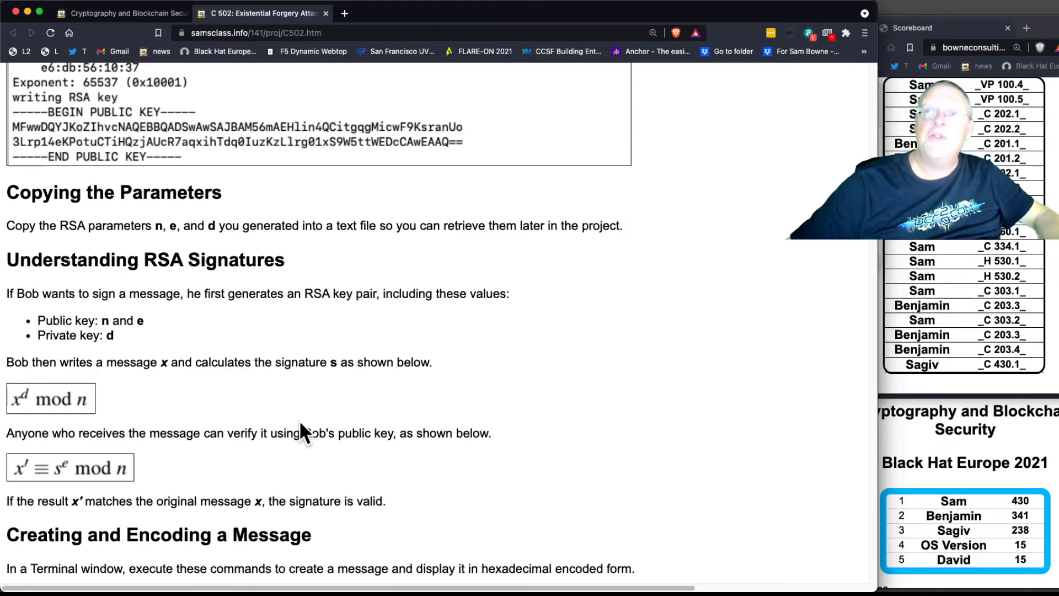
Scroll past the signing steps to the Performing the Existential Forgery Attack heading
scroll(down, 3)
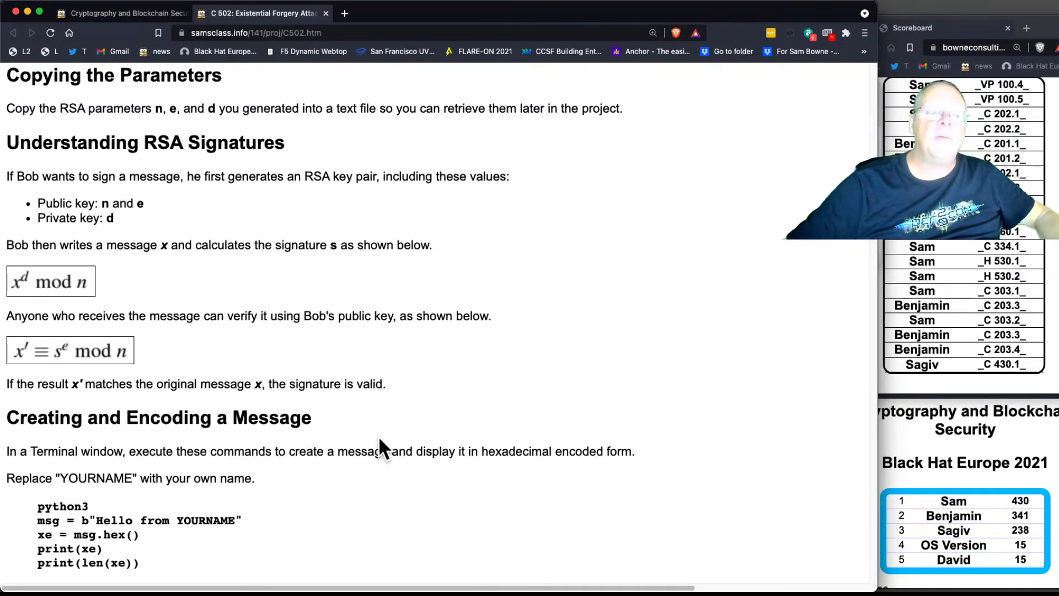
scroll(down, 3)
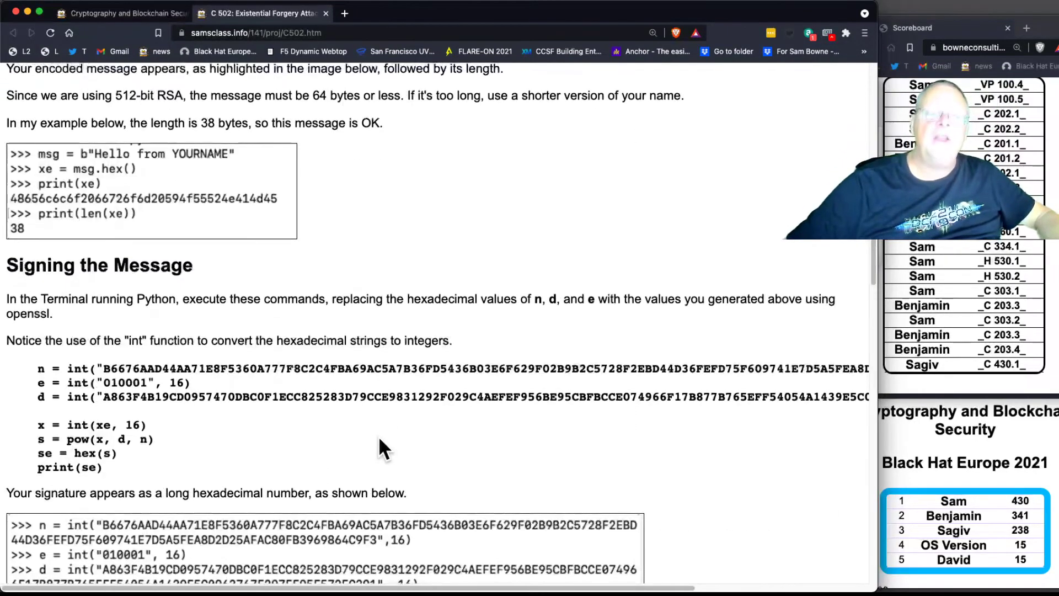
scroll(down, 3)
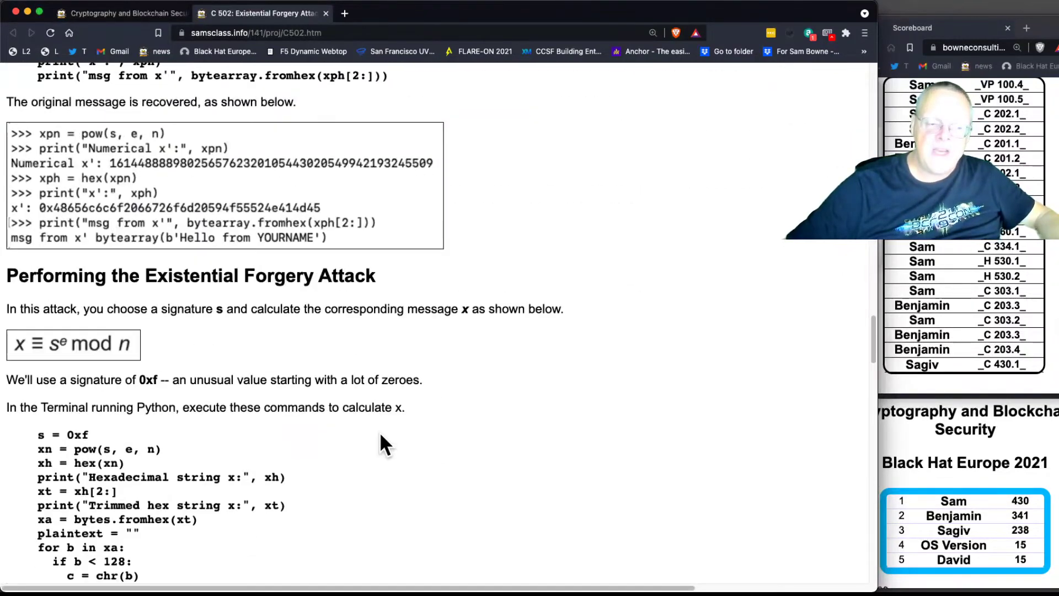
scroll(down, 3)
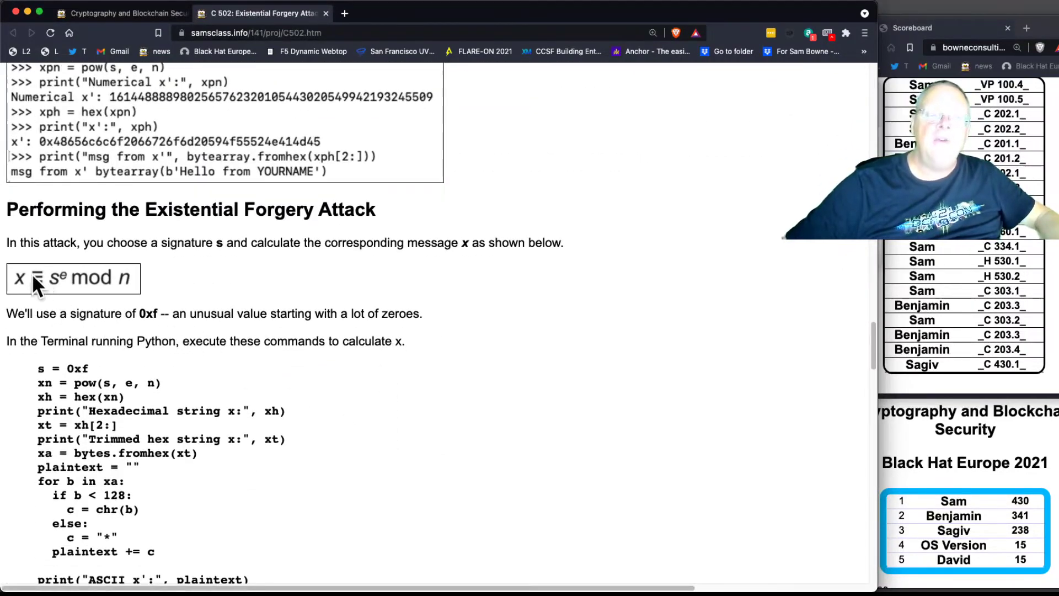
mouse_move(60, 290)
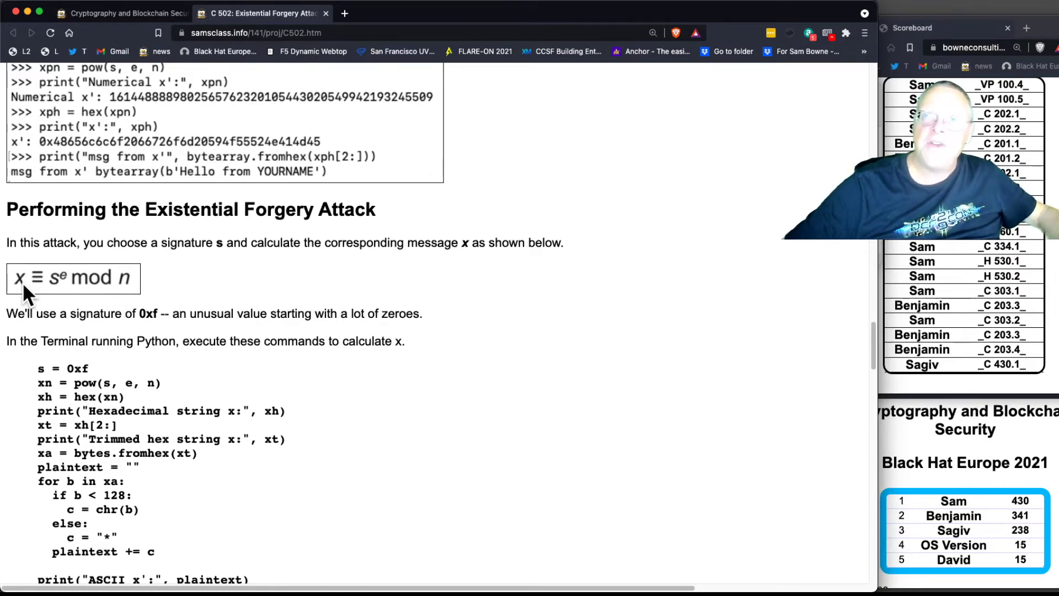
scroll(down, 3)
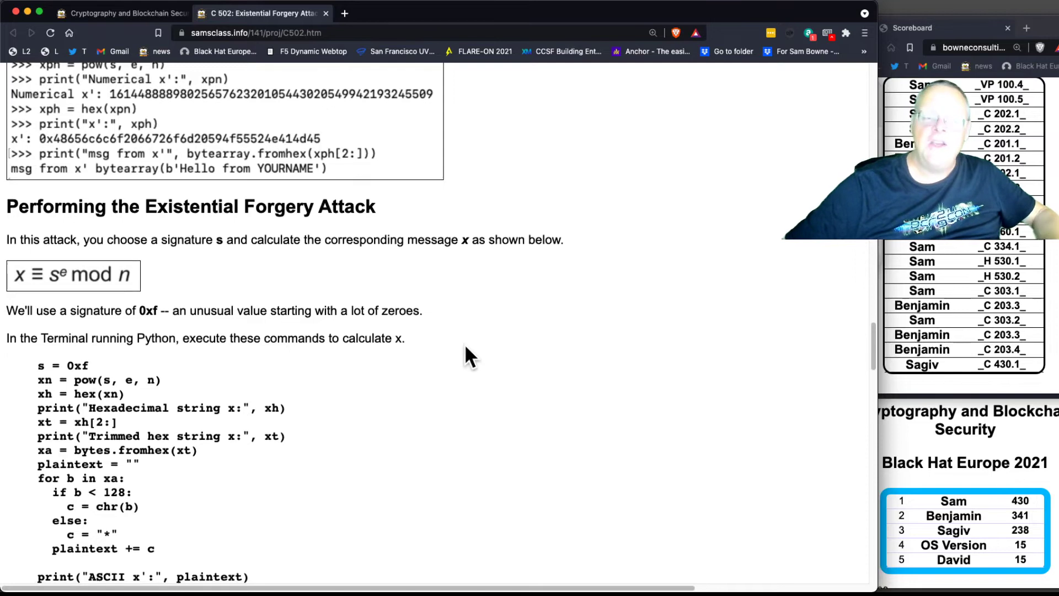
Scroll to the terminal output image showing the garbled ASCII x' message
scroll(down, 3)
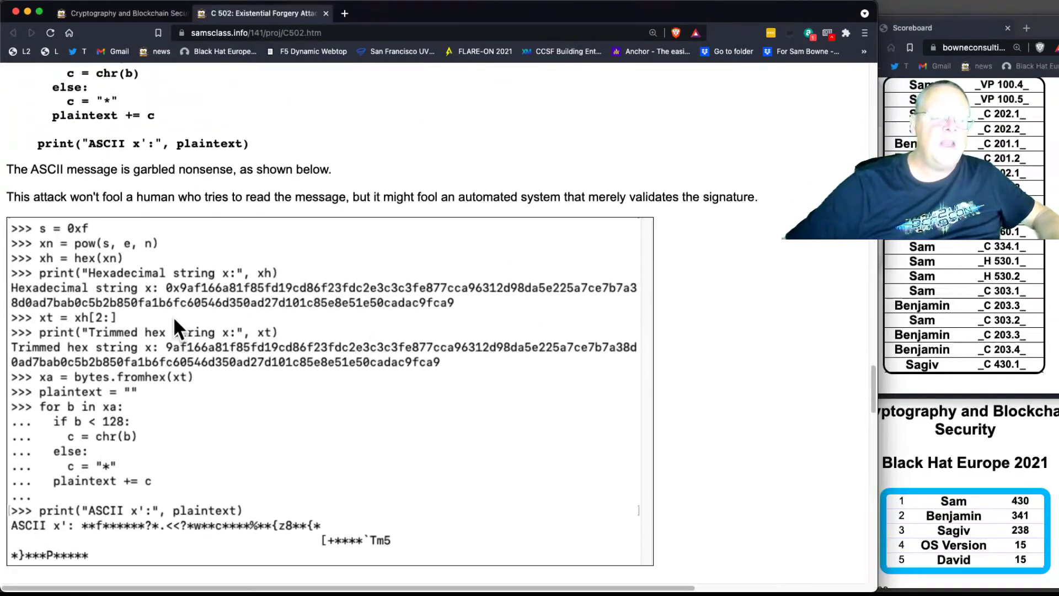
scroll(down, 3)
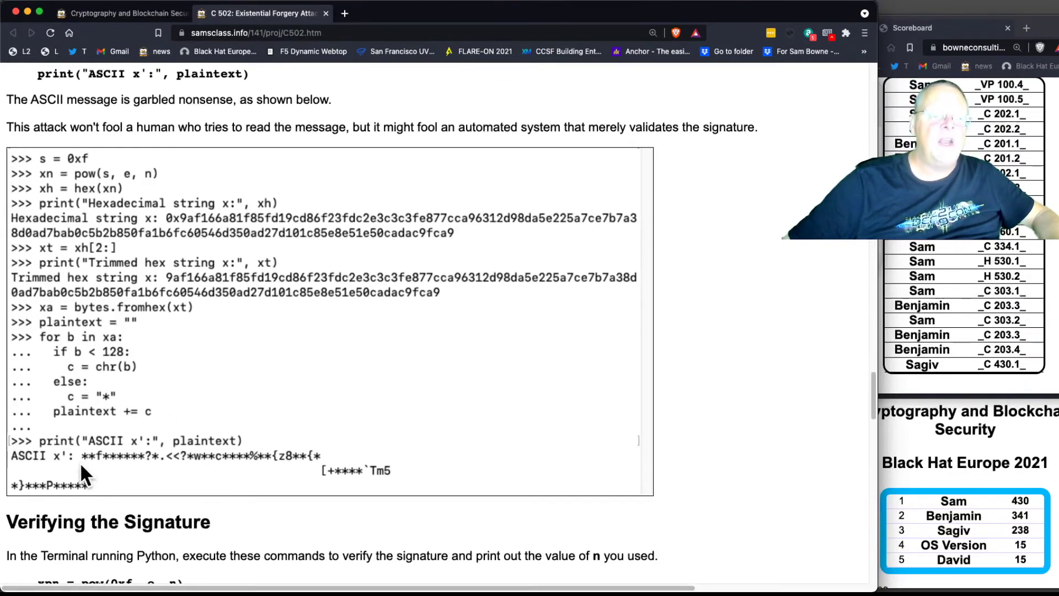
mouse_move(121, 469)
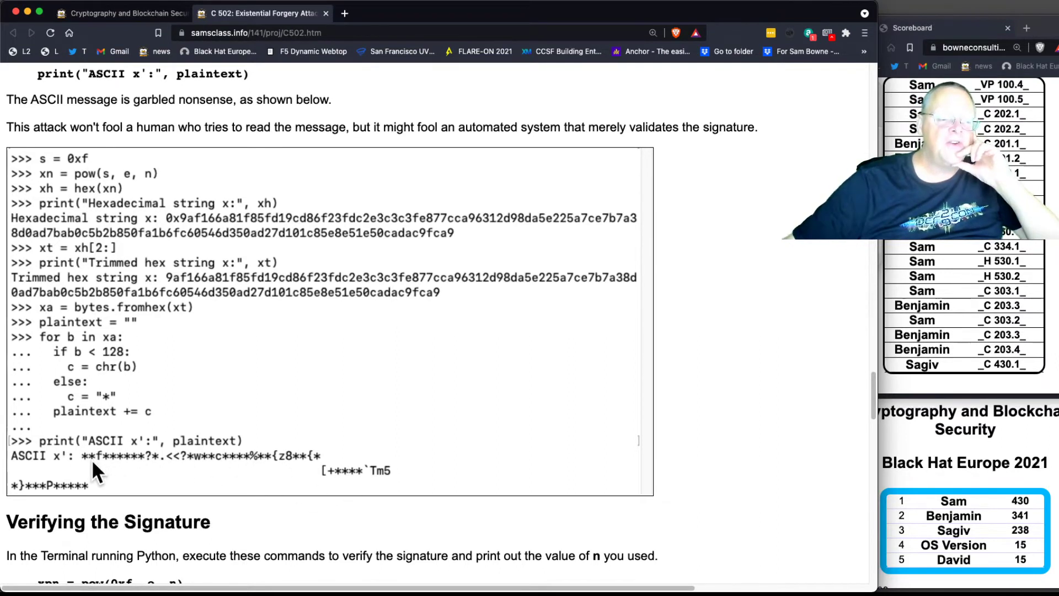
mouse_move(118, 472)
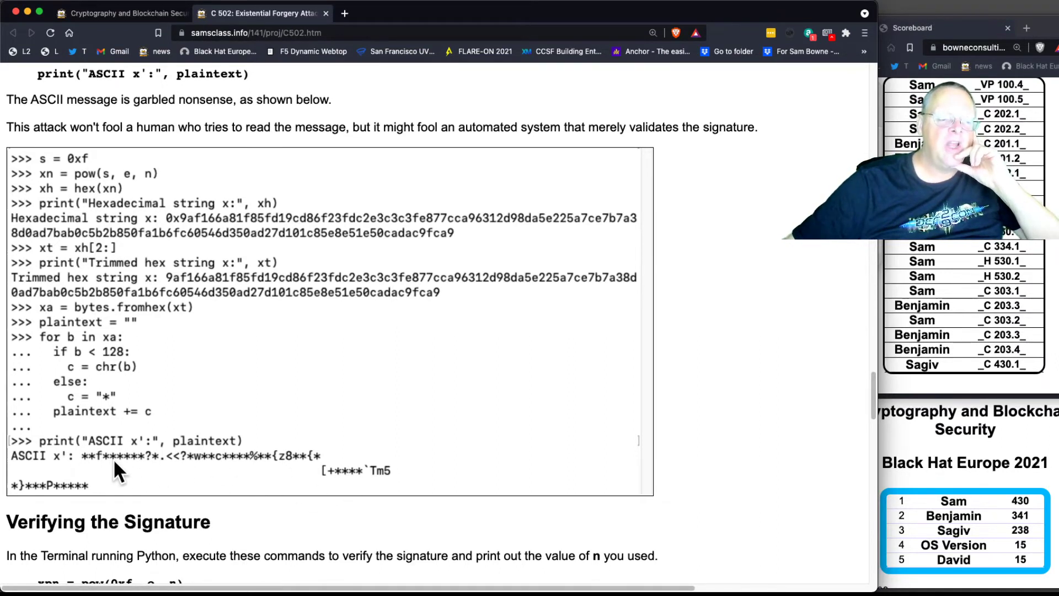
mouse_move(348, 473)
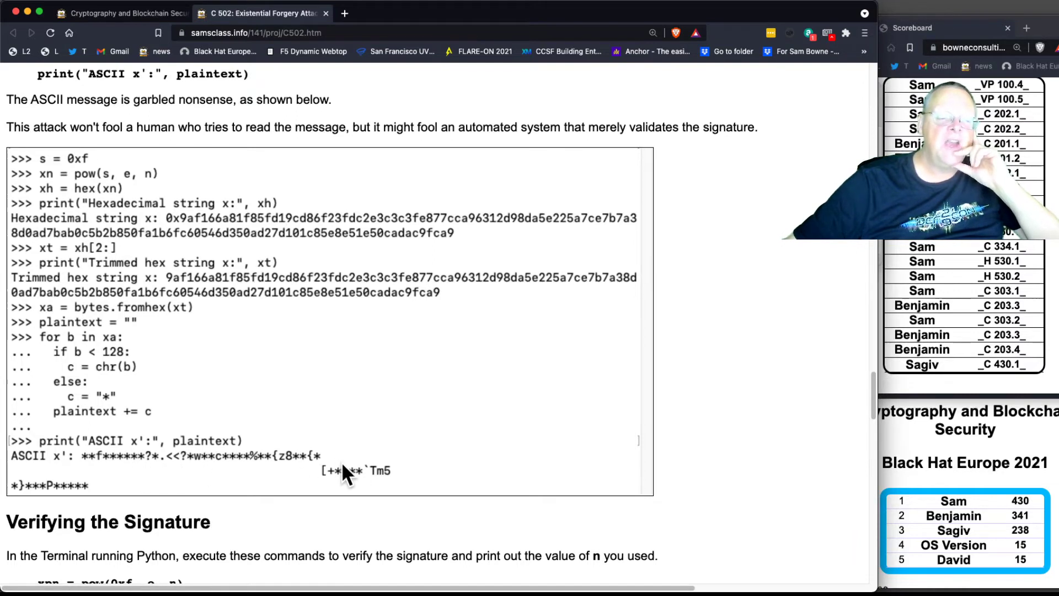
mouse_move(371, 486)
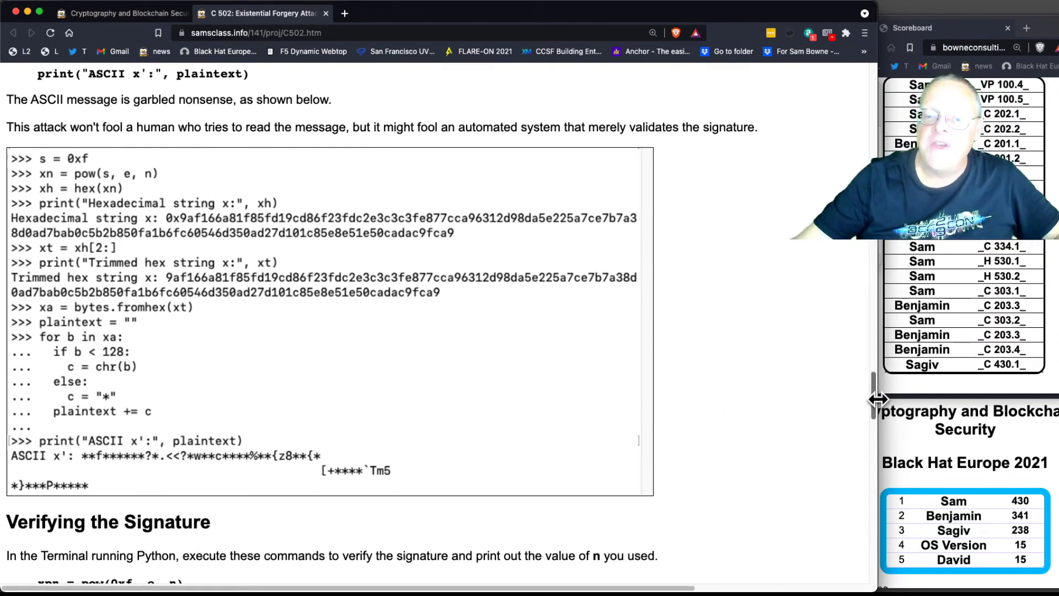
Scroll to the C 502.1 Sign with Your Name box and its SUBMIT form
scroll(down, 3)
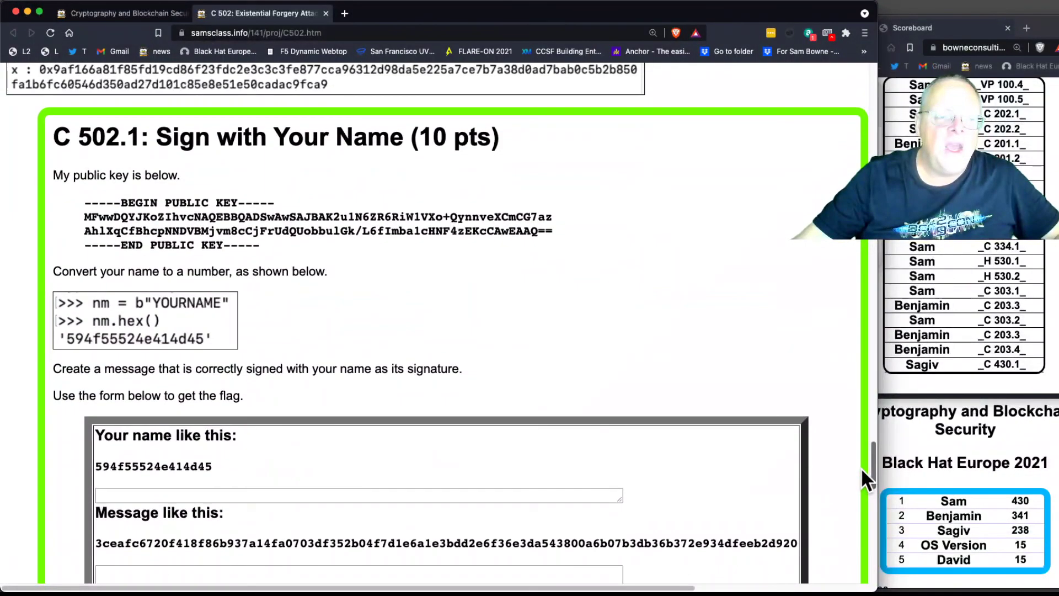
scroll(down, 3)
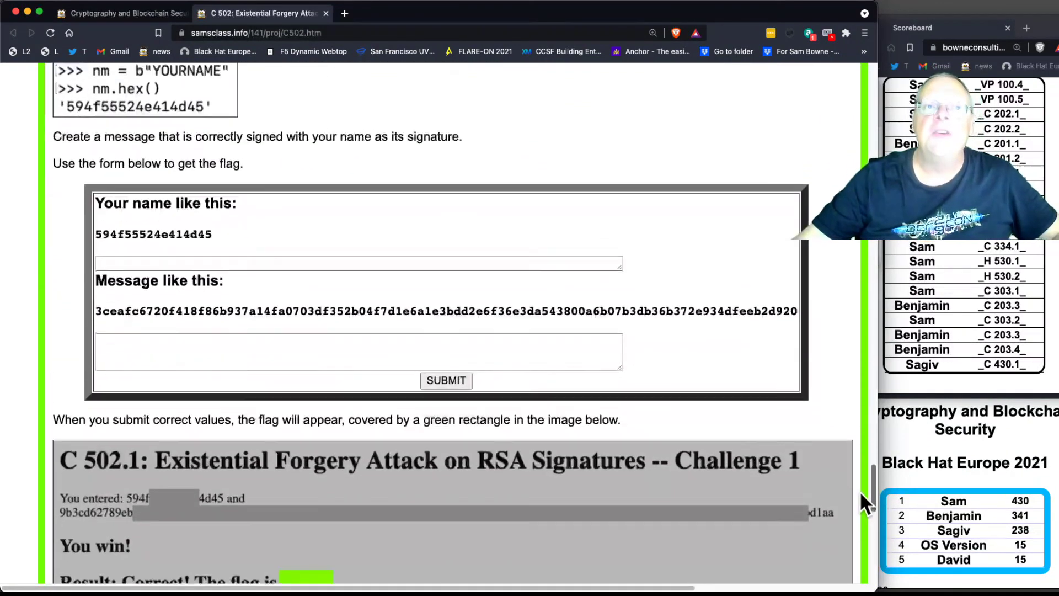
scroll(down, 3)
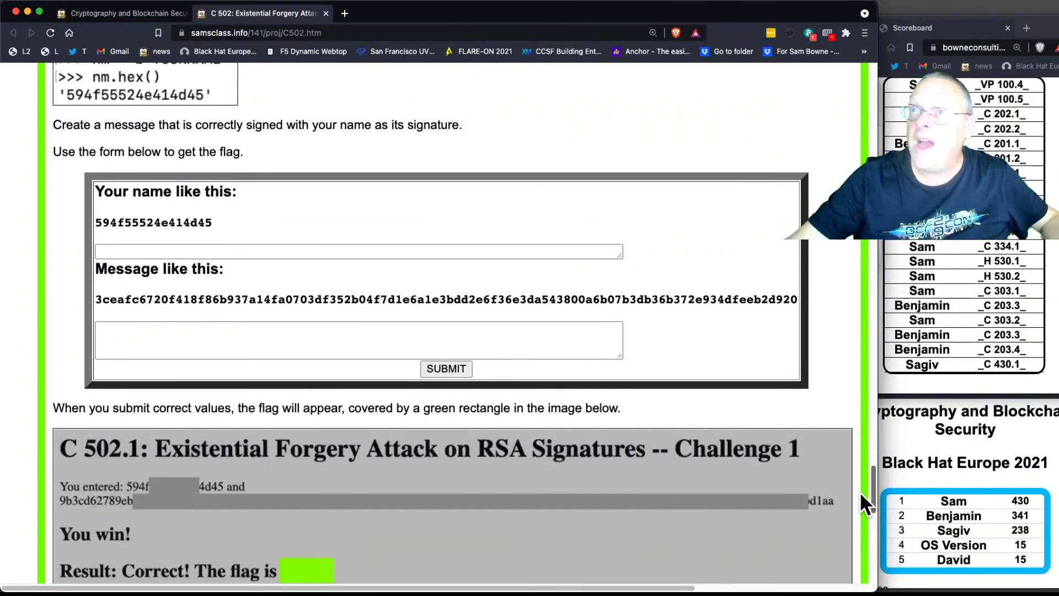